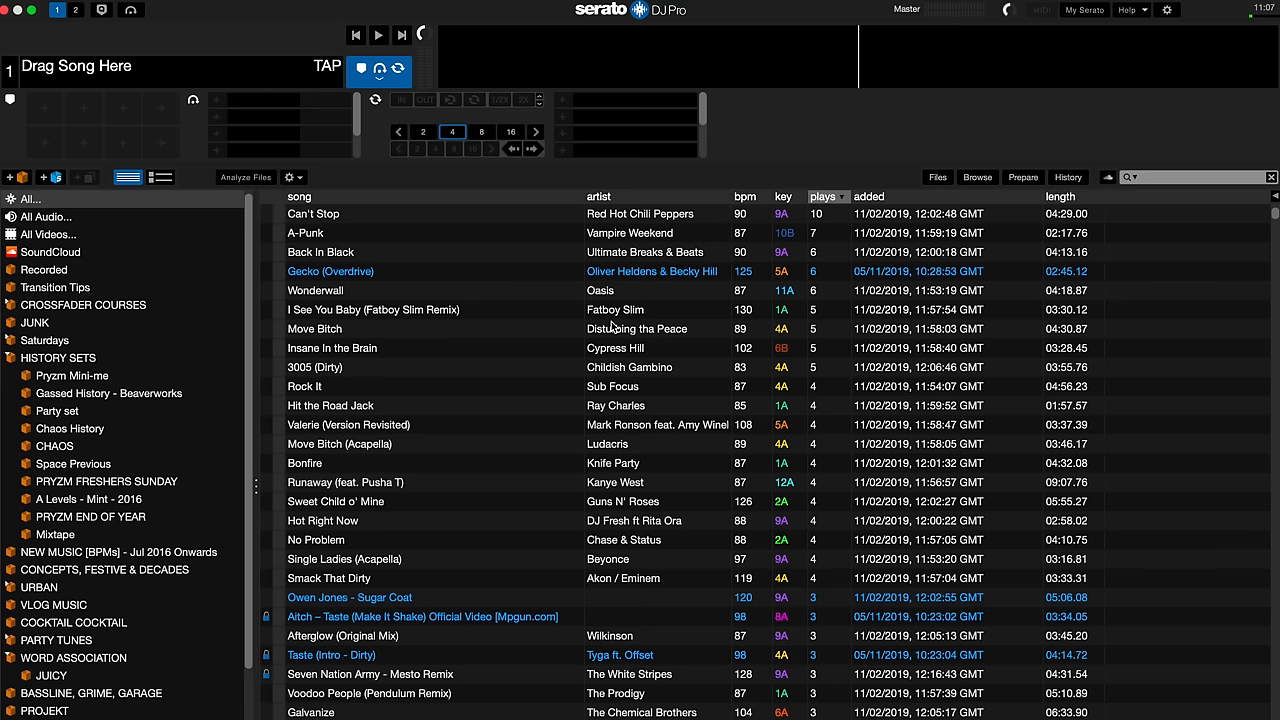
- Sort the All library by the BPM column ascending and scroll to the slowest tracks
click(746, 196)
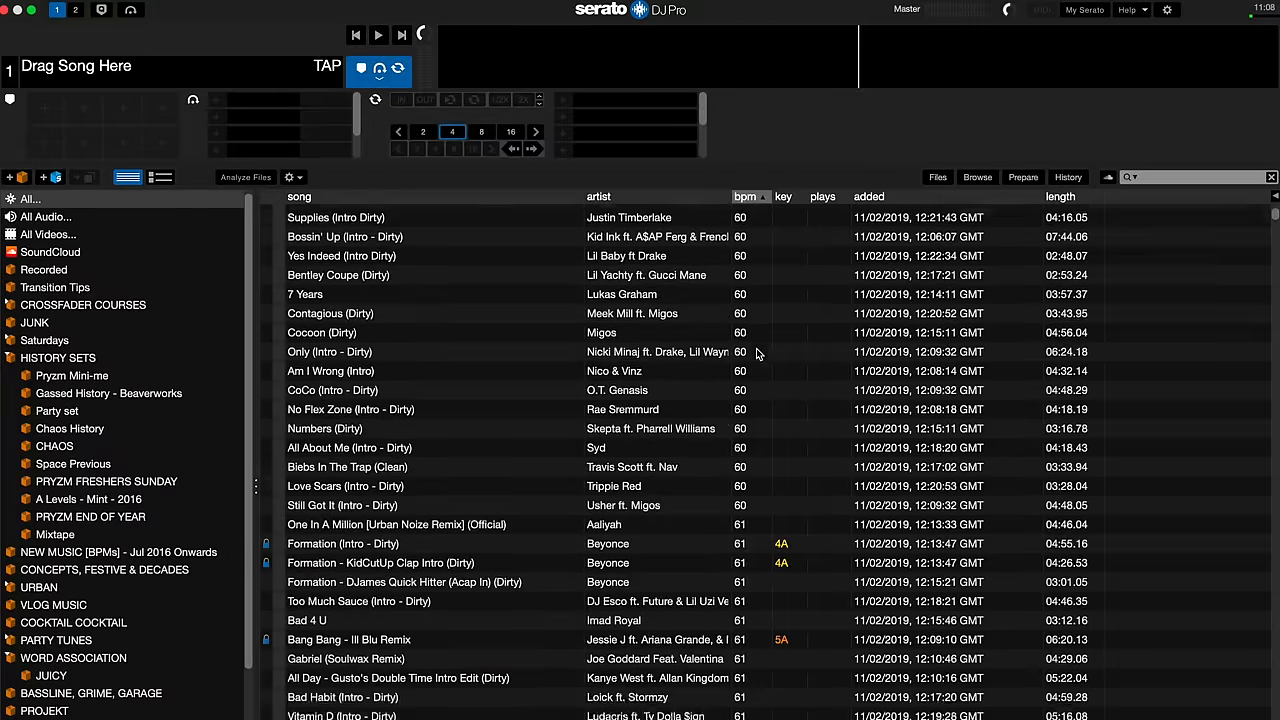
scroll(up, 3)
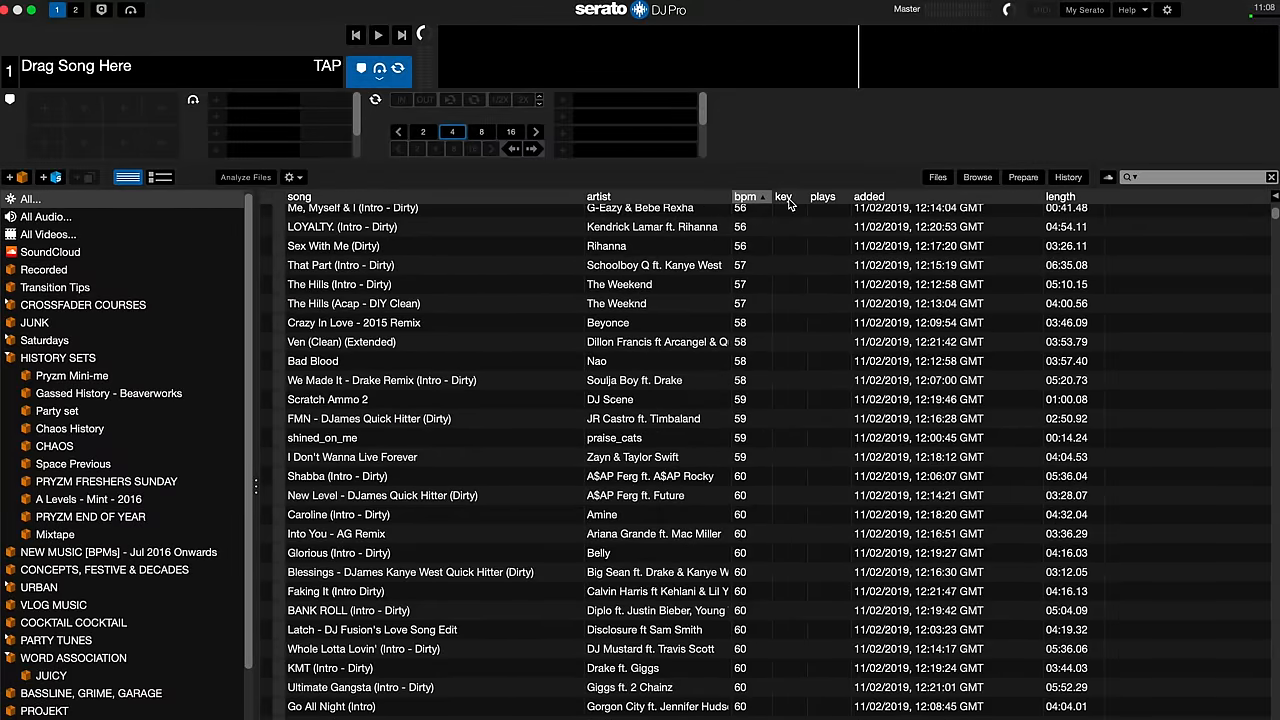
- Sort the library by key, then by date added so the newest tracks list first
click(784, 196)
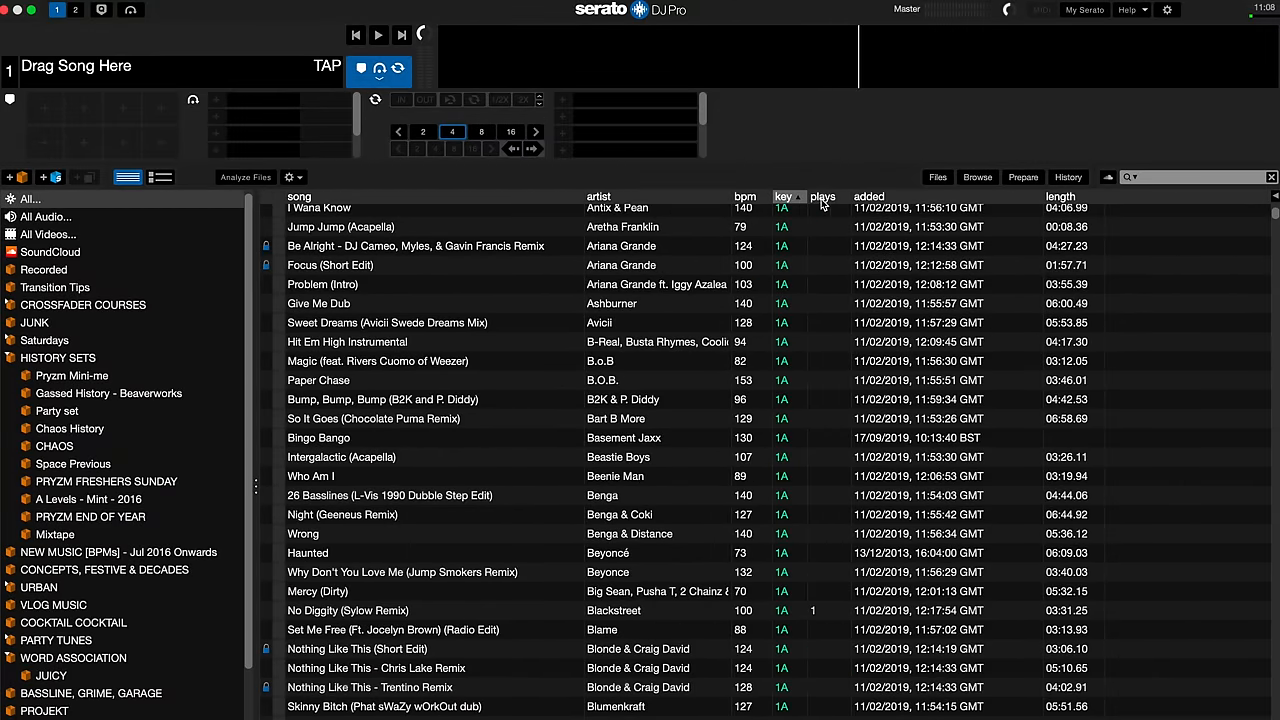
click(868, 196)
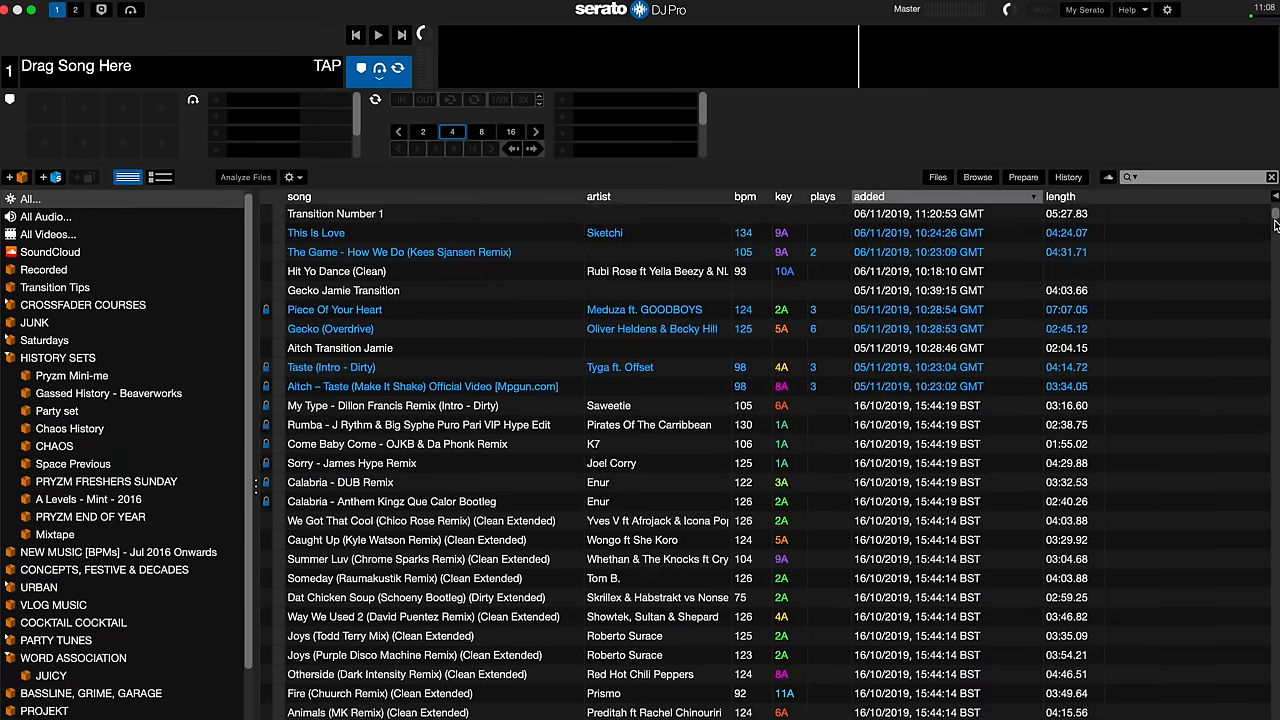
scroll(down, 3)
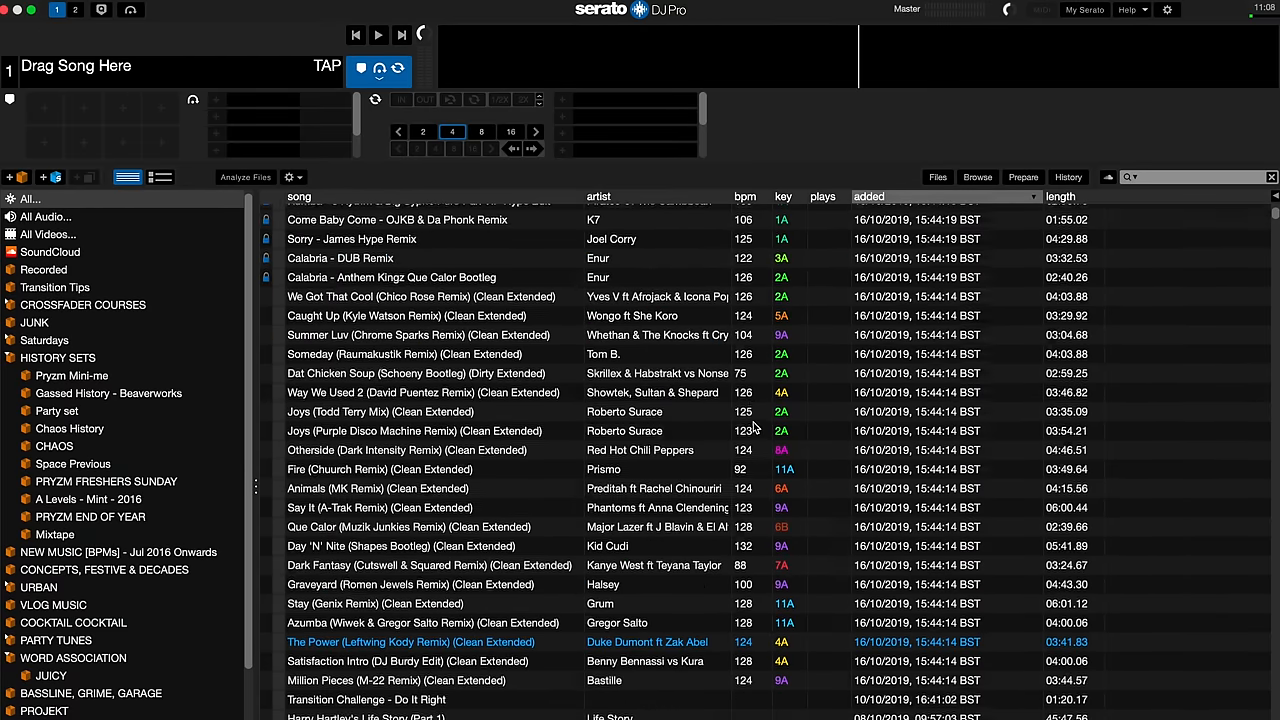